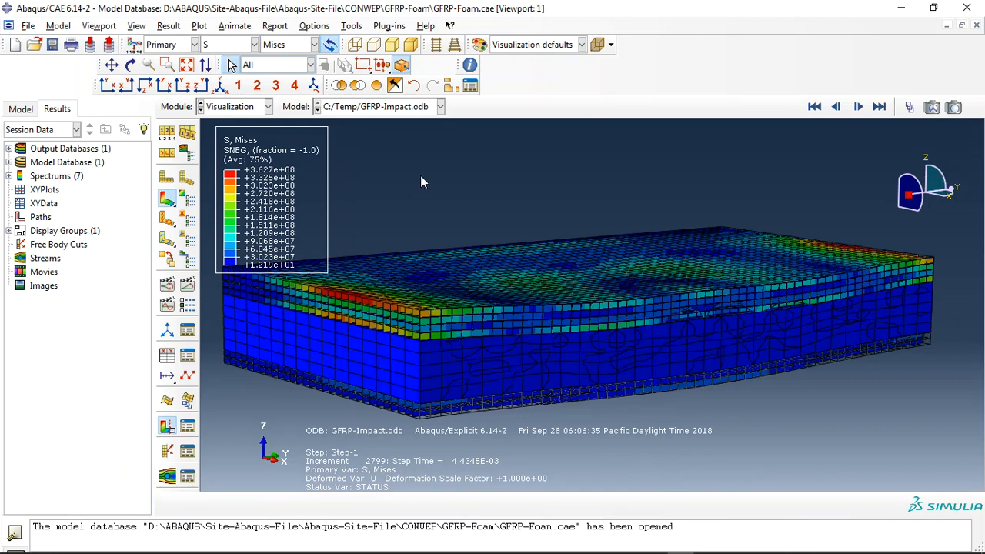
pyautogui.moveTo(429, 207)
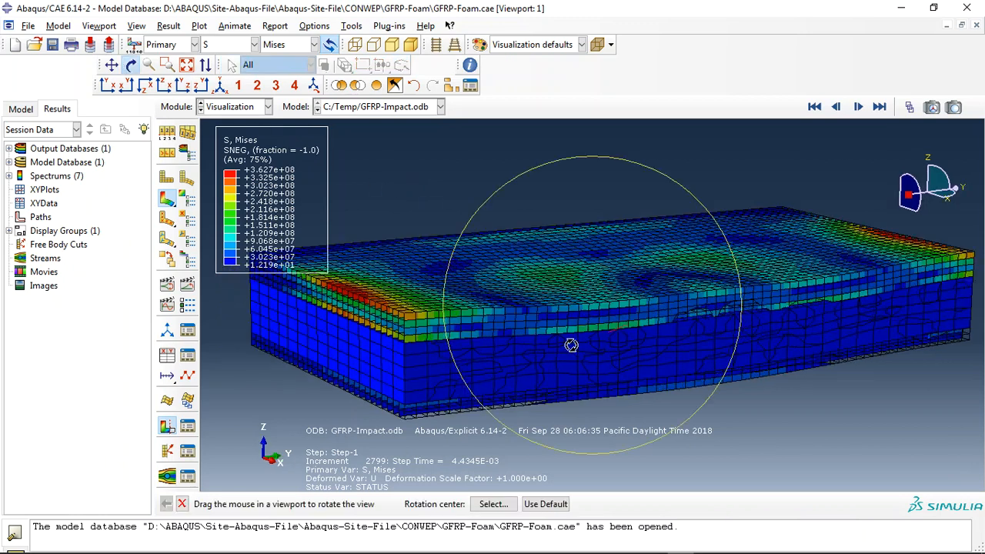
# Orbit the panel, step to increment 3155 and plot the HSNFTCRT fiber-tension damage contour.
pyautogui.moveTo(571, 345); pyautogui.dragTo(564, 360)
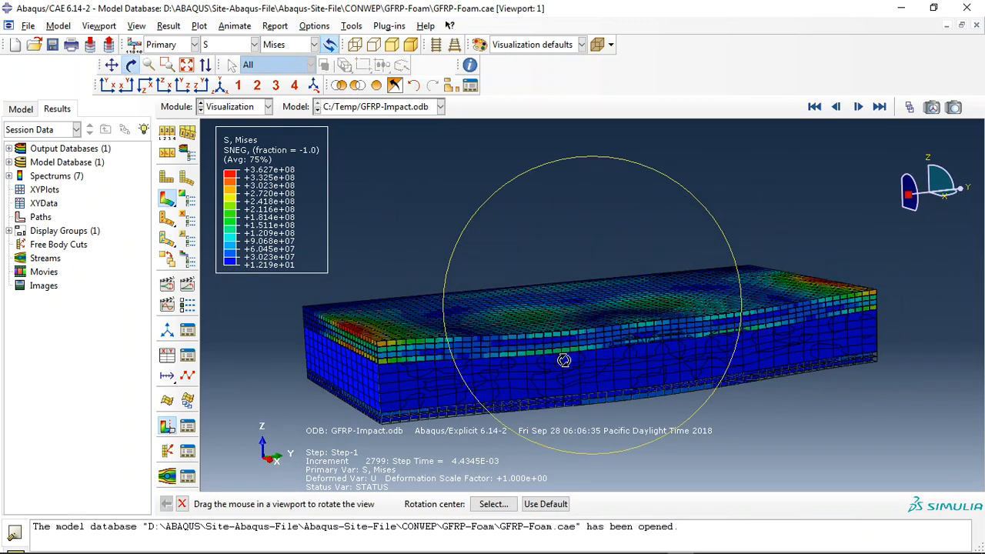
pyautogui.moveTo(564, 360); pyautogui.dragTo(372, 340)
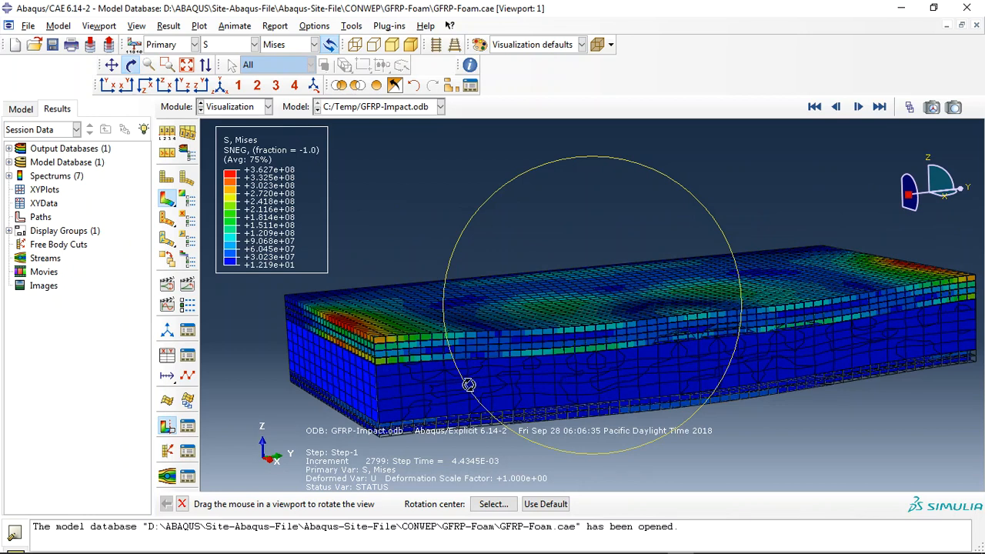
pyautogui.moveTo(469, 385); pyautogui.dragTo(377, 445)
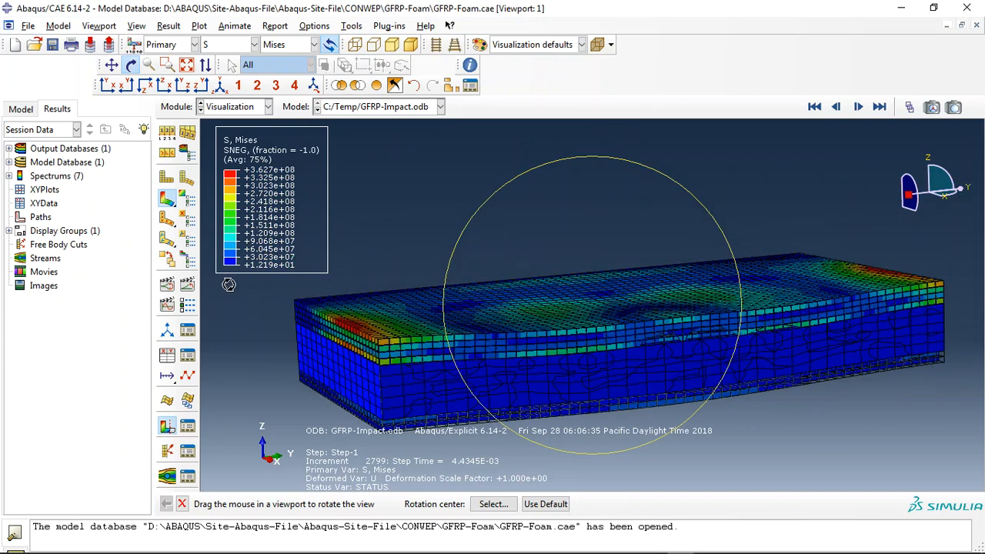
pyautogui.click(858, 108)
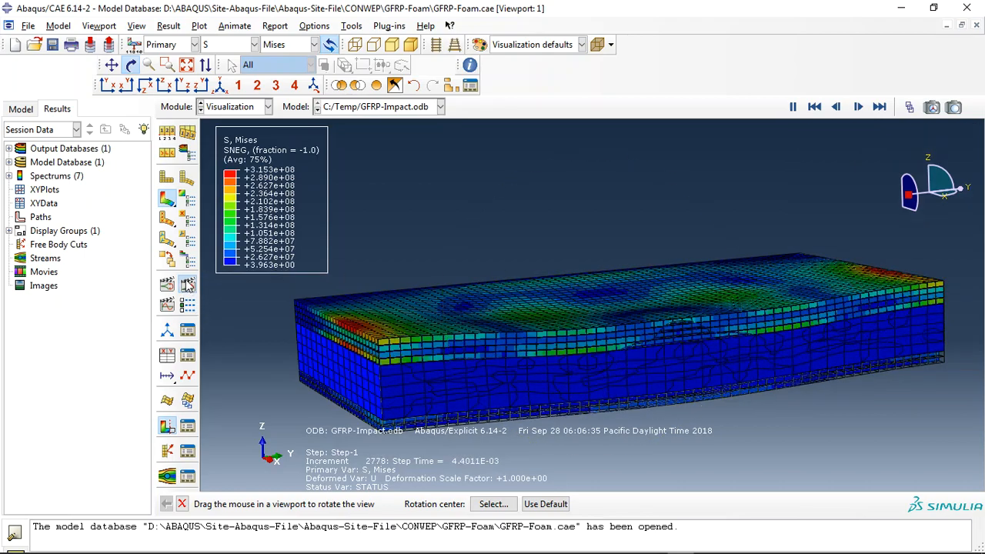
pyautogui.click(252, 43)
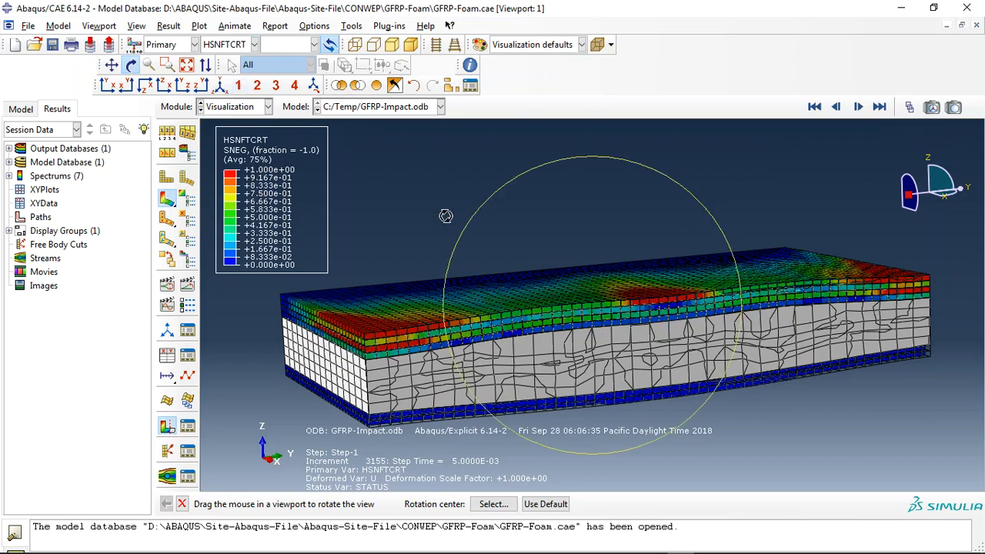
pyautogui.moveTo(446, 215); pyautogui.dragTo(669, 254)
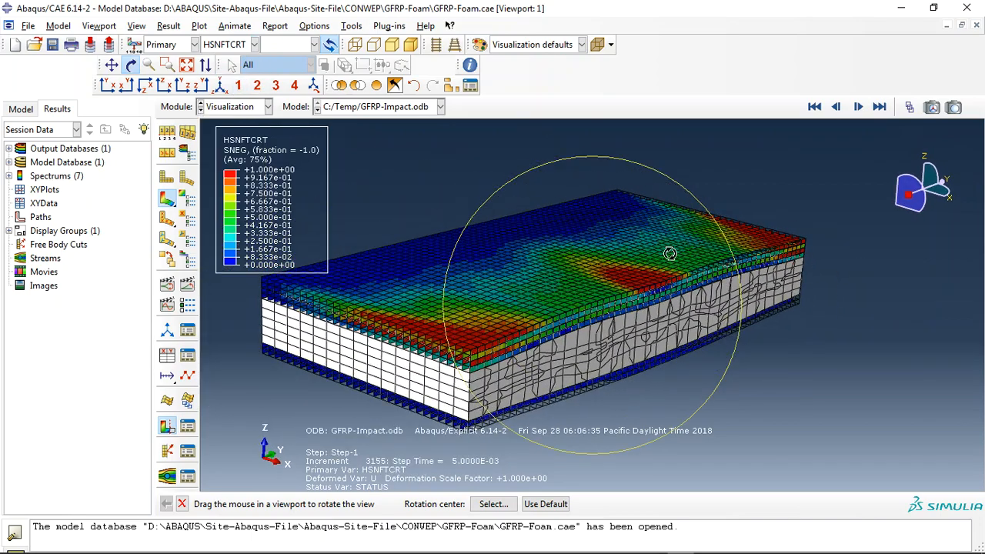
pyautogui.moveTo(669, 252); pyautogui.dragTo(419, 295)
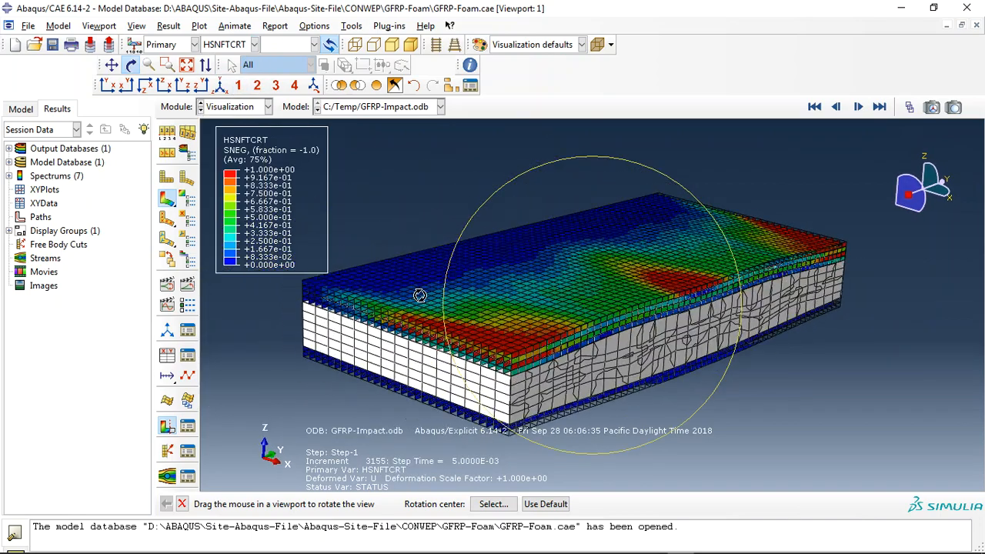
pyautogui.moveTo(420, 295); pyautogui.dragTo(674, 240)
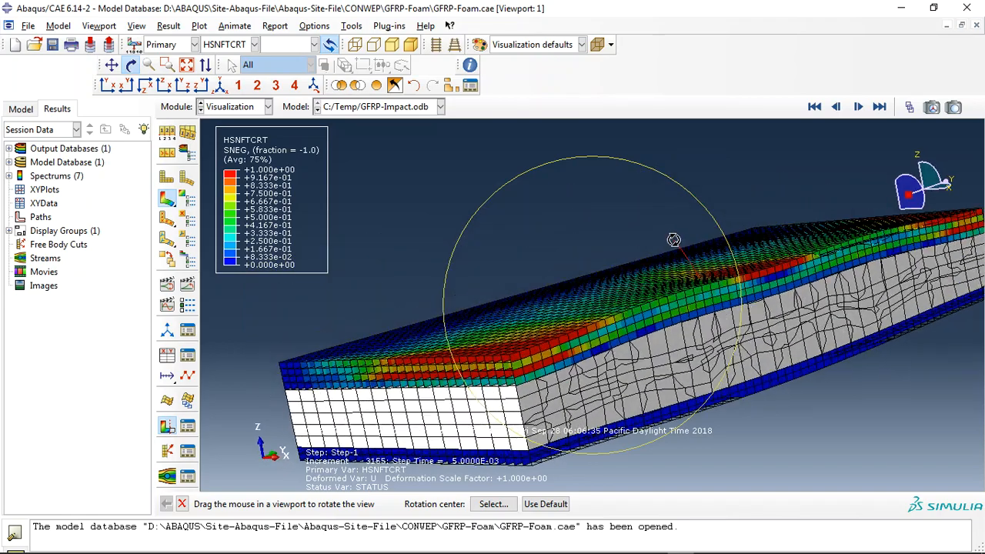
pyautogui.moveTo(674, 240); pyautogui.dragTo(563, 376)
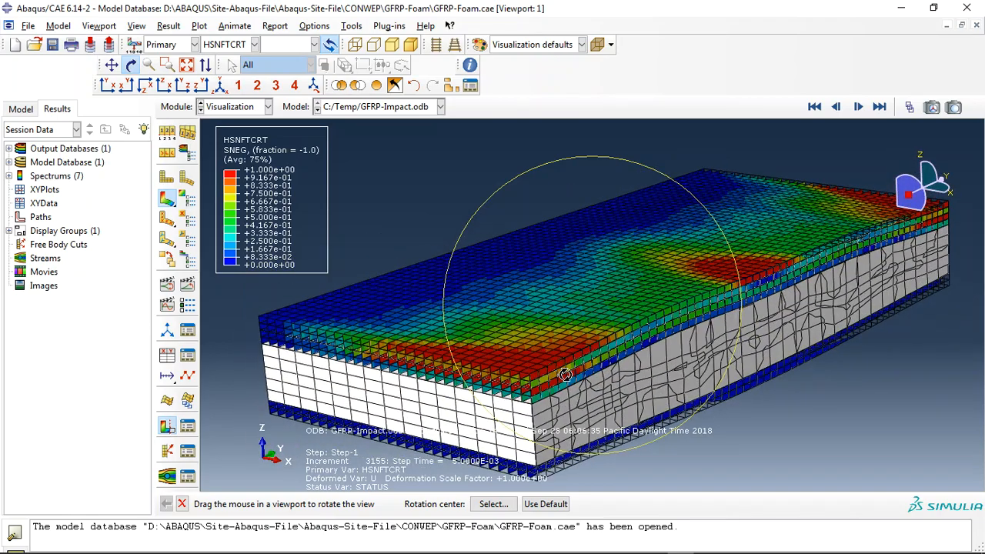
pyautogui.moveTo(566, 376); pyautogui.dragTo(536, 266)
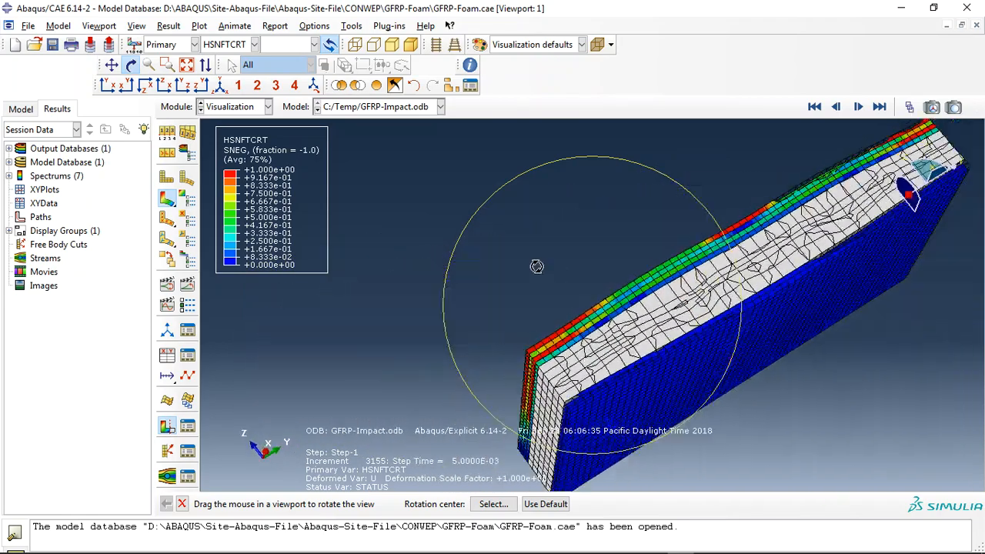
pyautogui.moveTo(536, 266); pyautogui.dragTo(676, 203)
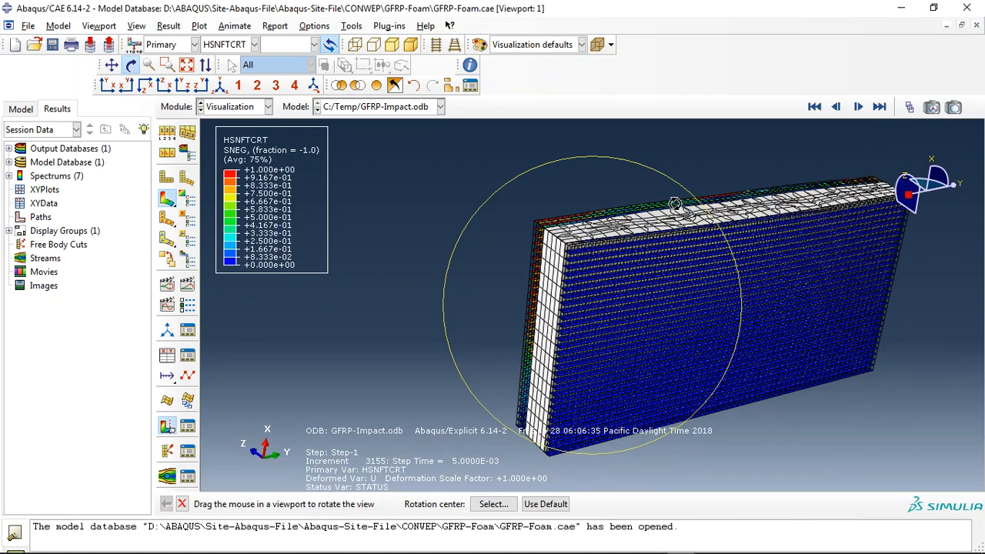
pyautogui.moveTo(676, 203); pyautogui.dragTo(640, 307)
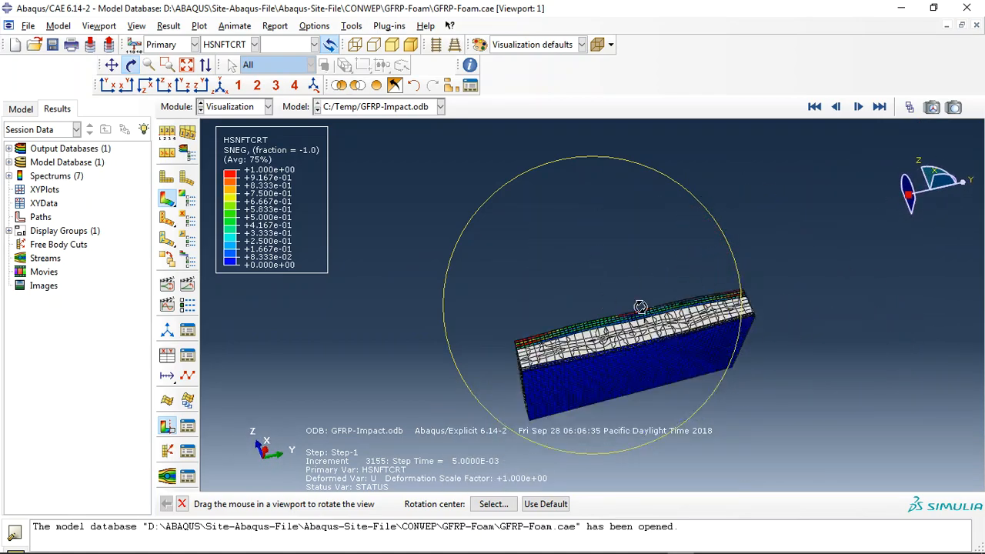
pyautogui.moveTo(640, 308); pyautogui.dragTo(617, 353)
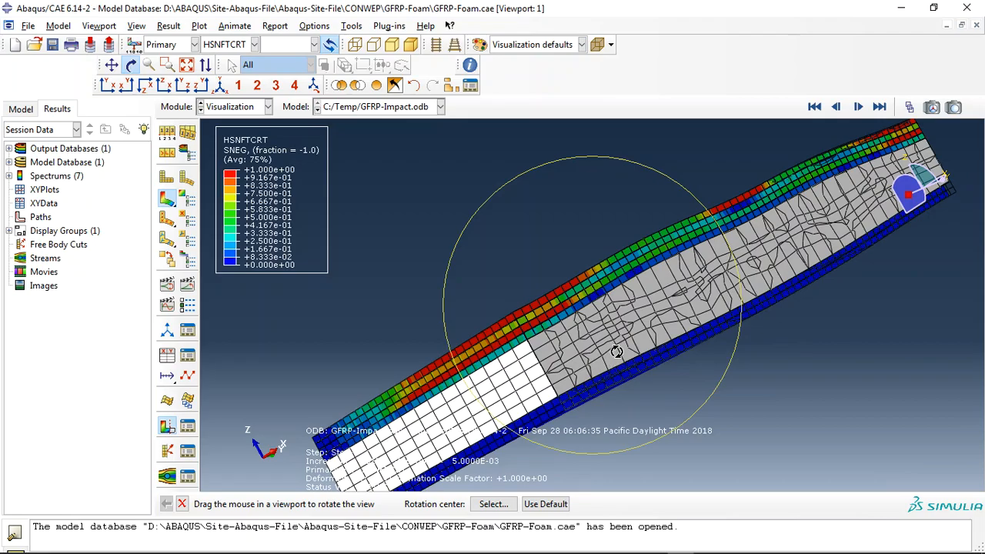
pyautogui.moveTo(617, 350); pyautogui.dragTo(689, 265)
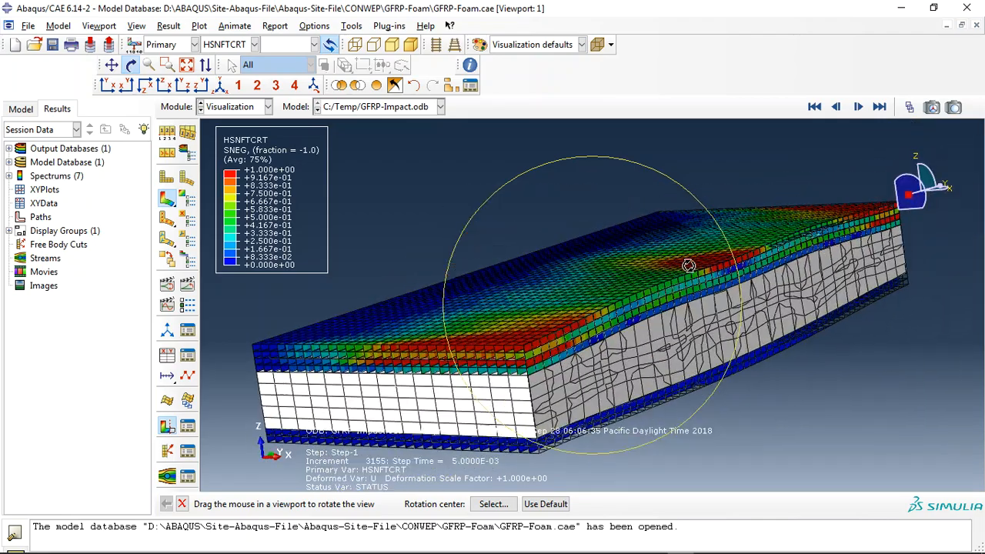
pyautogui.moveTo(690, 265); pyautogui.dragTo(600, 362)
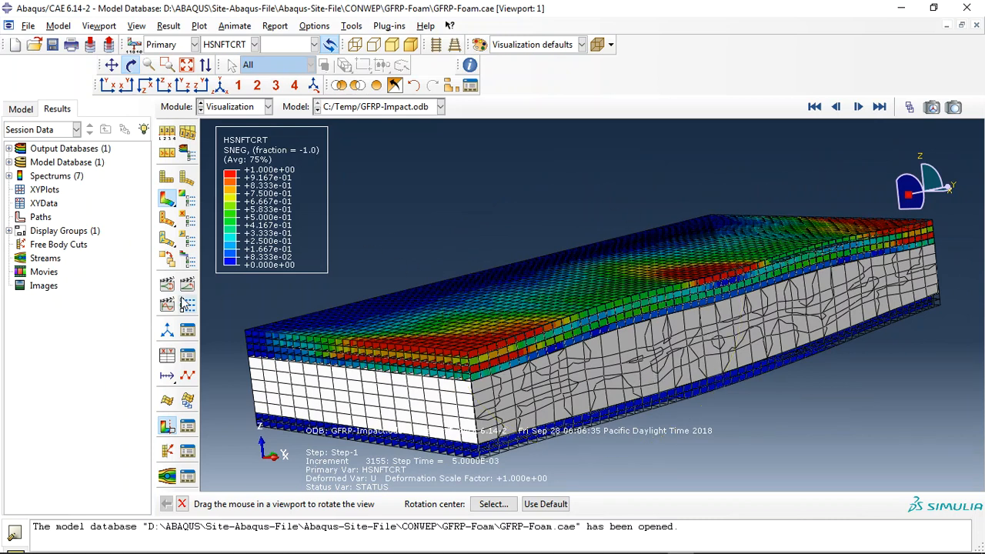
pyautogui.click(859, 107)
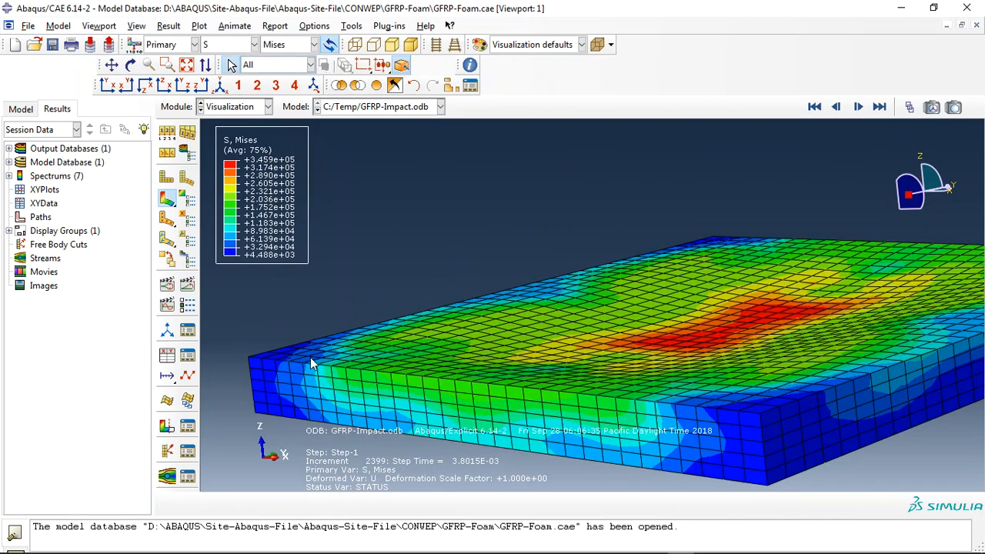
# Advance the Mises stress results to increment 3050 (step time 4.8337E-03).
pyautogui.click(859, 108)
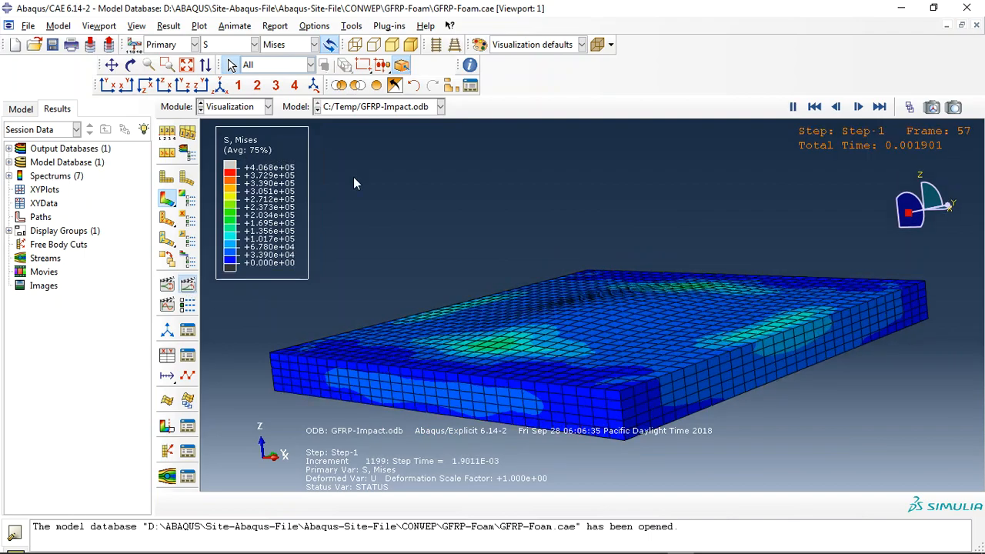
pyautogui.click(857, 107)
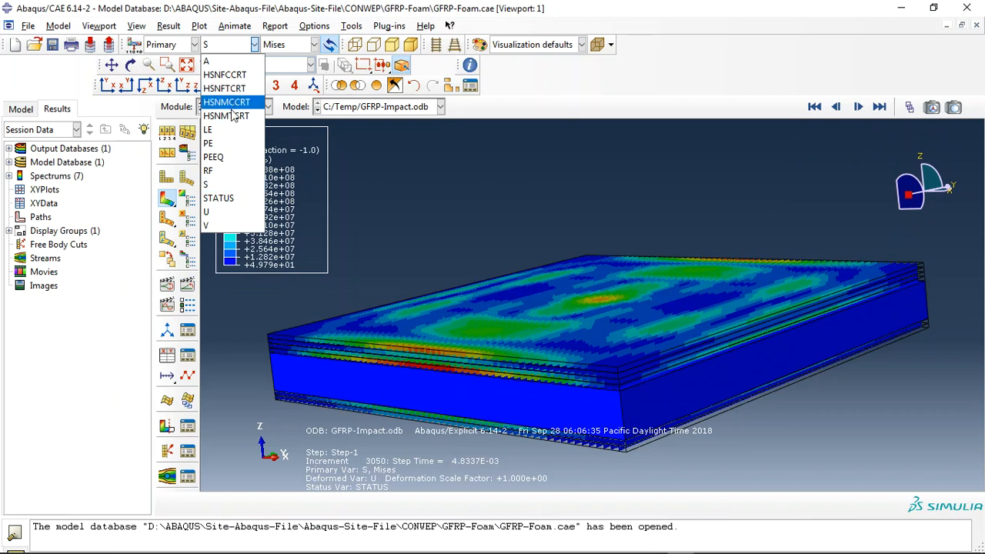
# Plot the HSNMCCRT matrix-compression then HSNFTCRT fiber-tension Hashin damage criteria.
pyautogui.click(225, 88)
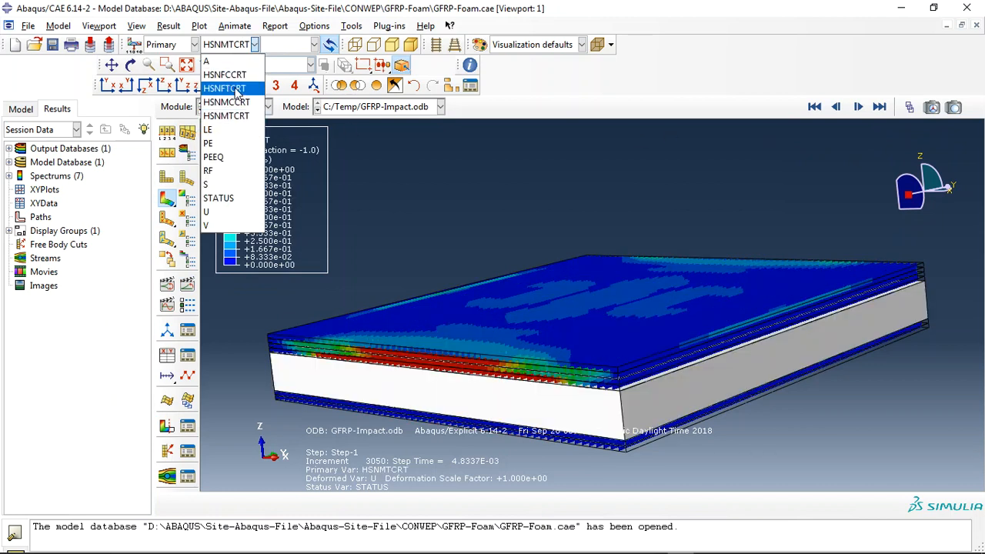
pyautogui.click(225, 87)
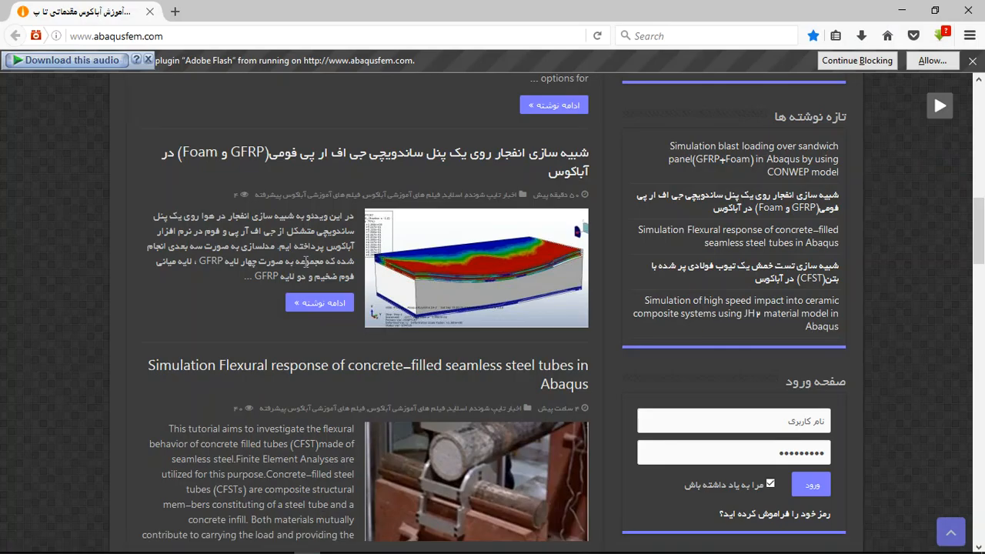
# Open the GFRP+Foam sandwich panel CONWEP blast post via Read More in a new tab.
pyautogui.scroll(3)
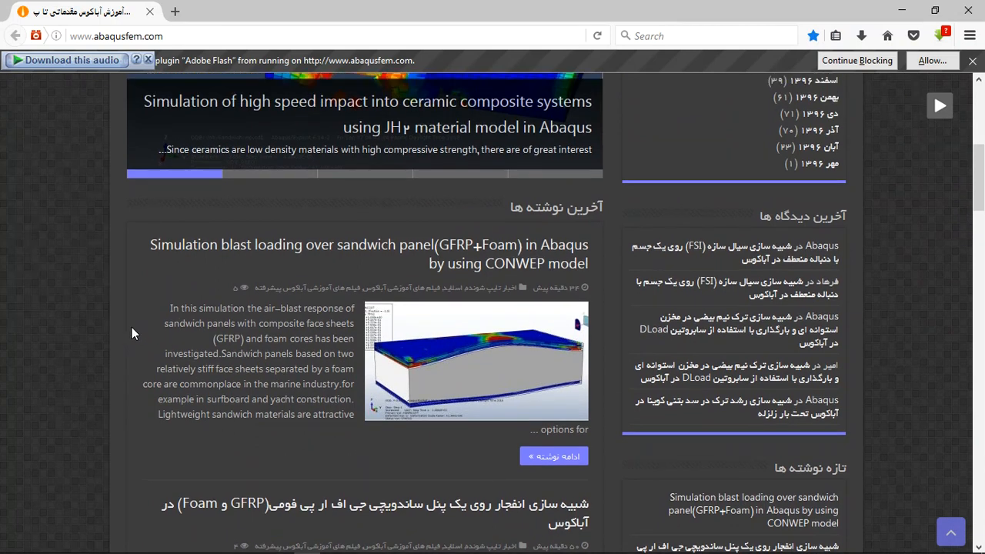
pyautogui.scroll(-3)
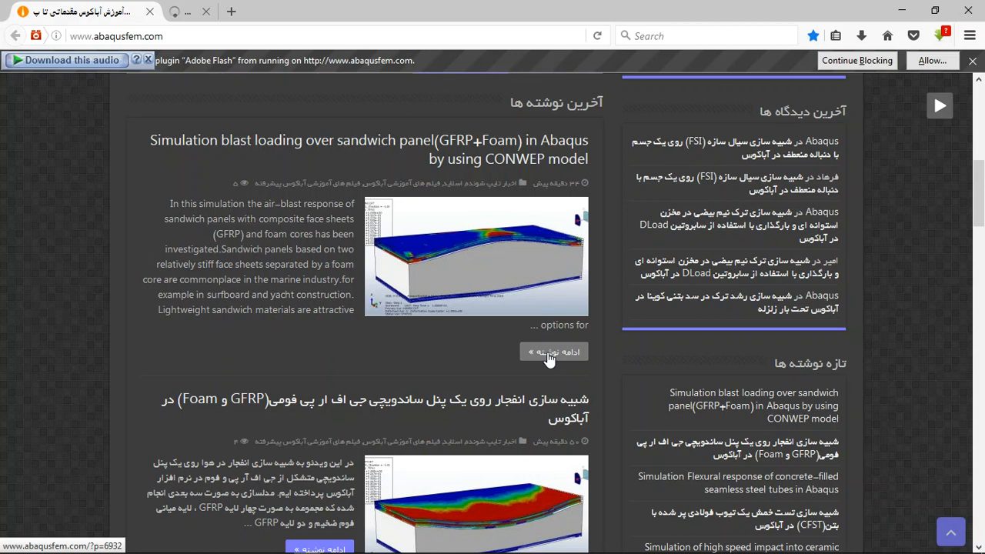
pyautogui.click(551, 351)
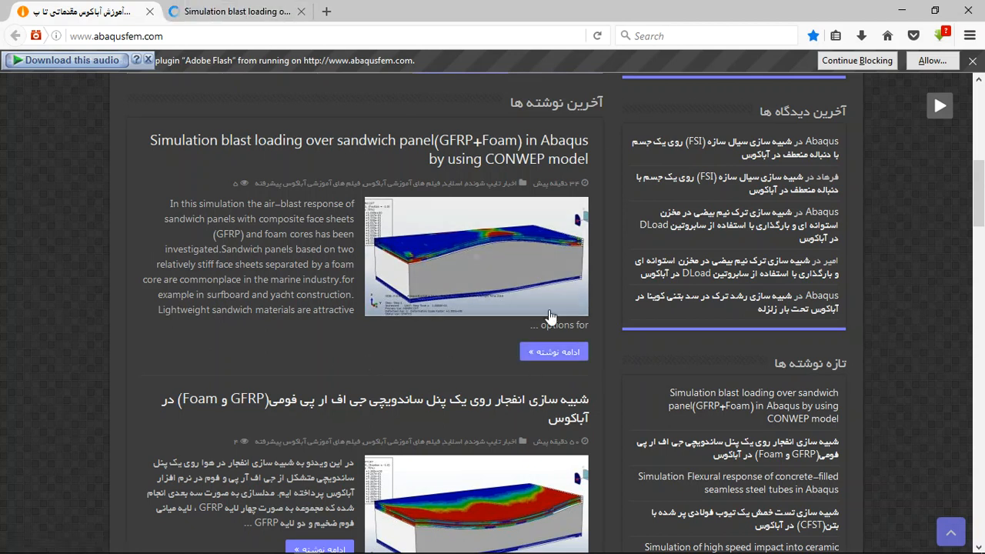
pyautogui.click(370, 151)
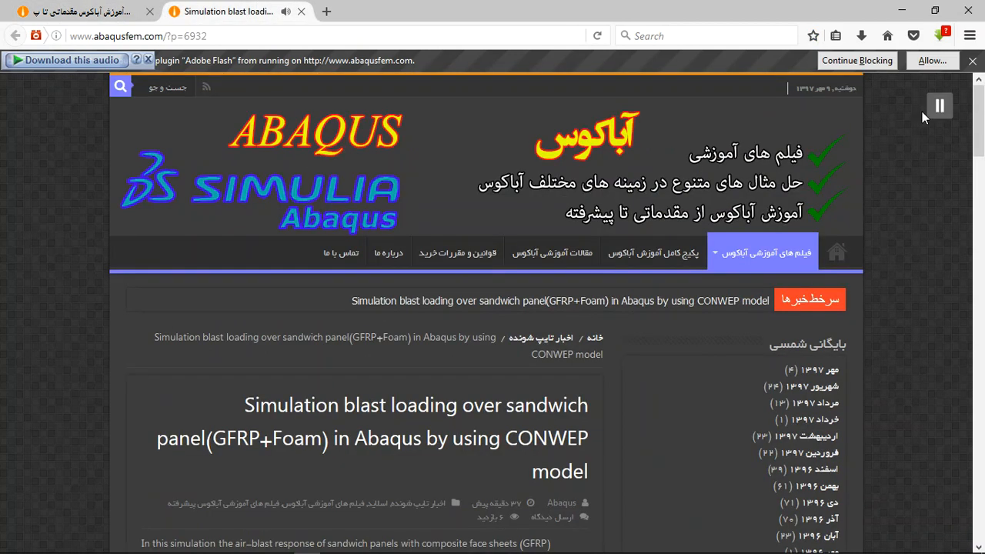
# Scroll the post past the description and result figures to the $27 CAE/INP/video purchase section.
pyautogui.scroll(-3)
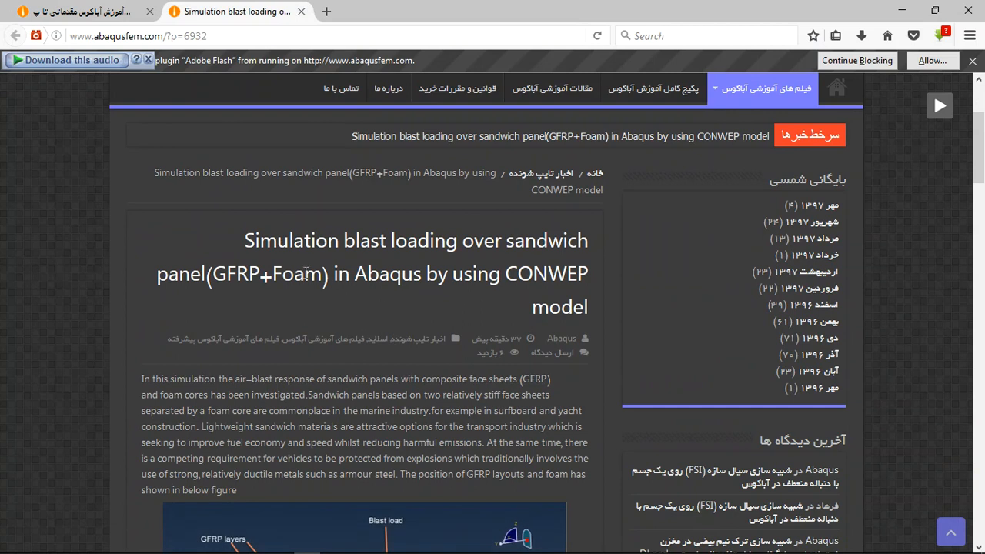
pyautogui.scroll(-3)
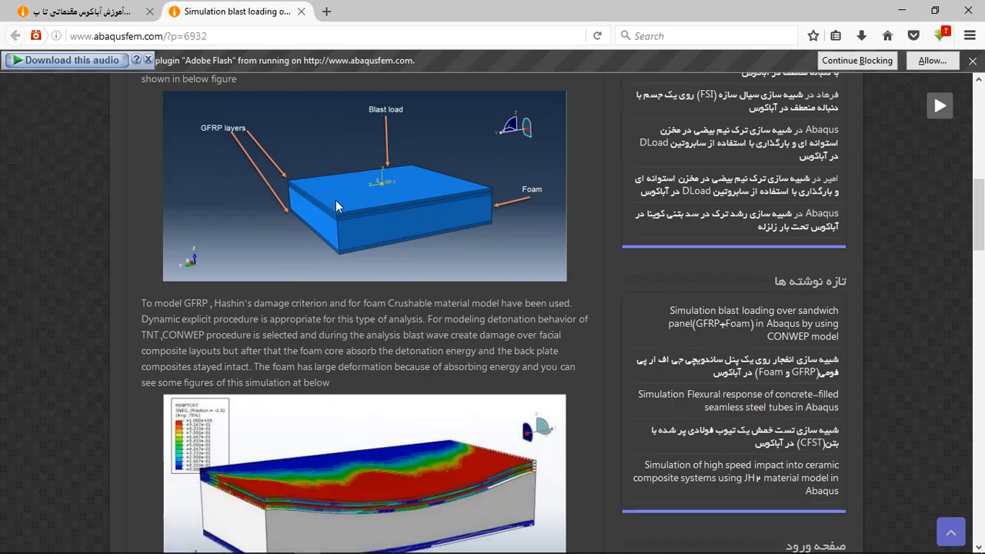
pyautogui.scroll(-3)
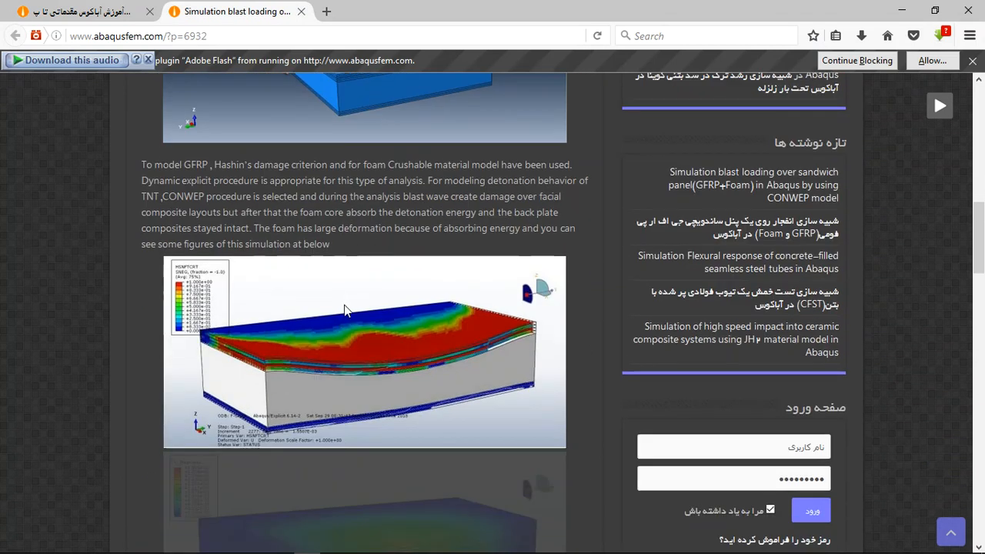
pyautogui.scroll(-3)
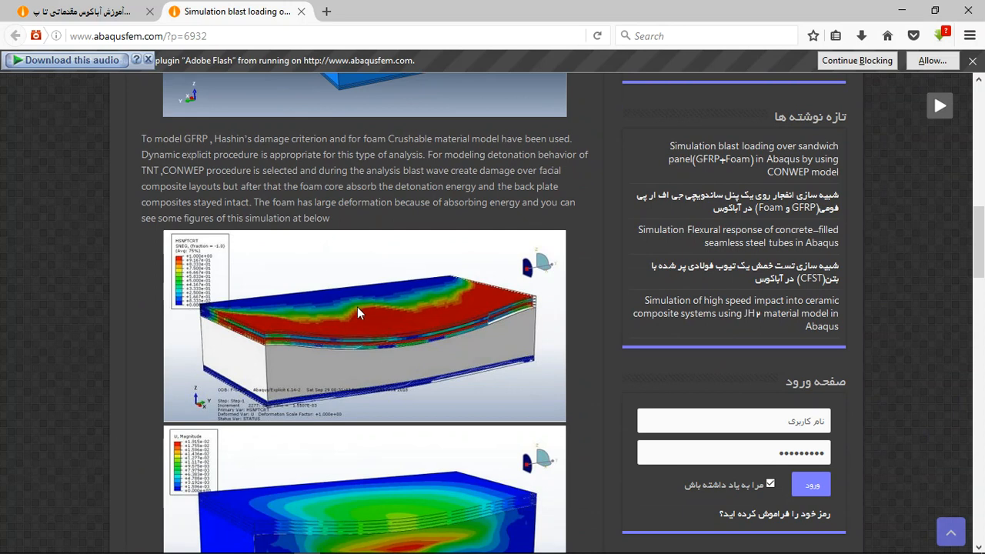
pyautogui.scroll(-3)
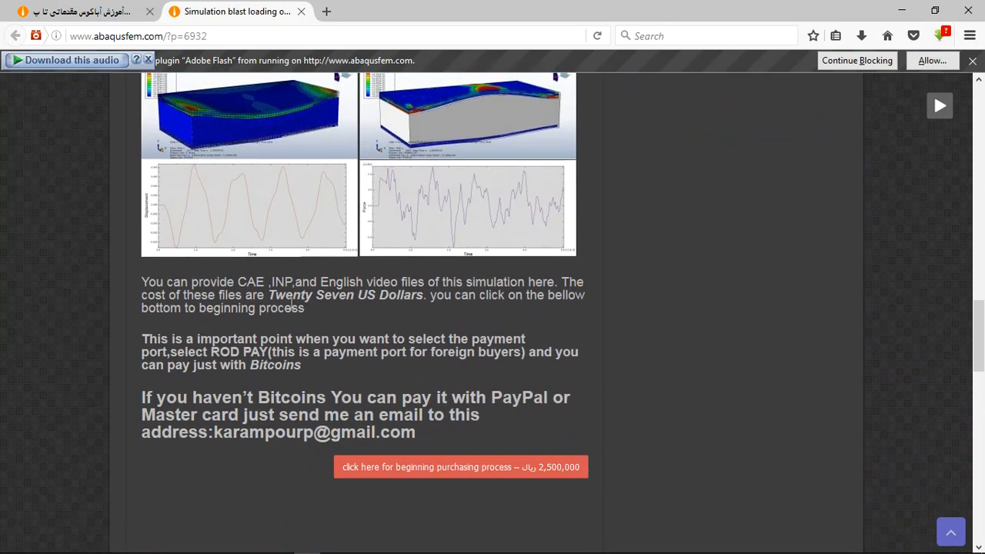
pyautogui.moveTo(240, 283)
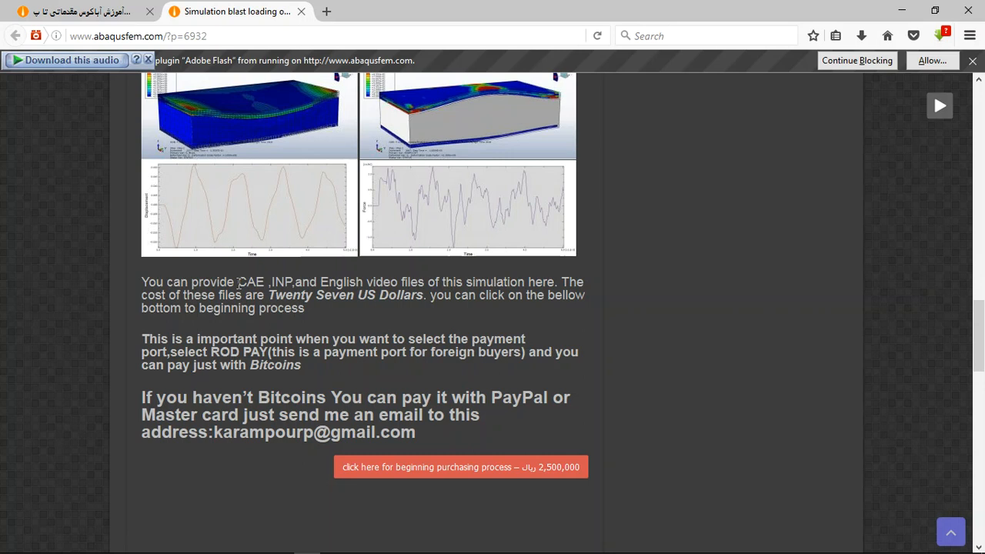
# Highlight the purchase paragraph text and select the seller's PayPal/Mastercard contact email.
pyautogui.moveTo(237, 282); pyautogui.dragTo(397, 281)
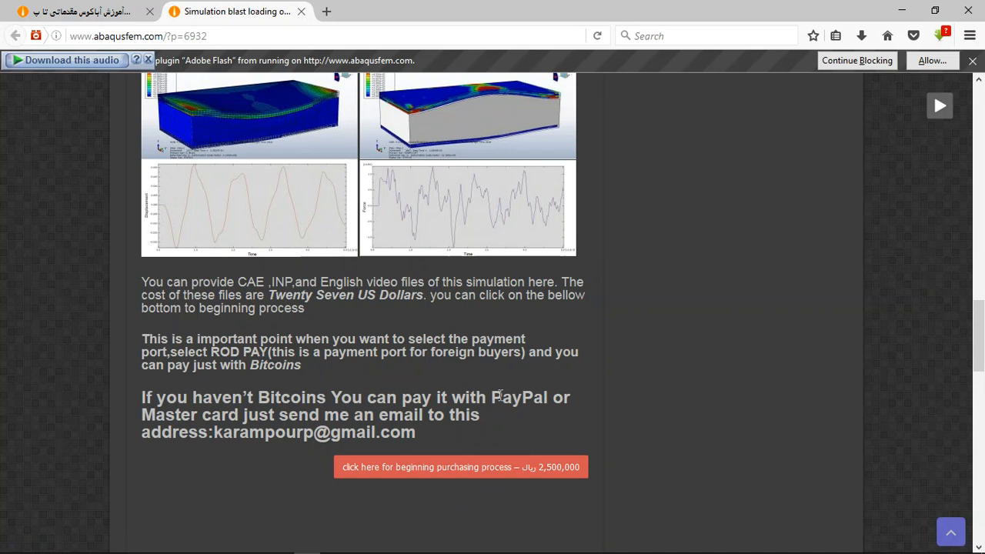
pyautogui.doubleClick(519, 397)
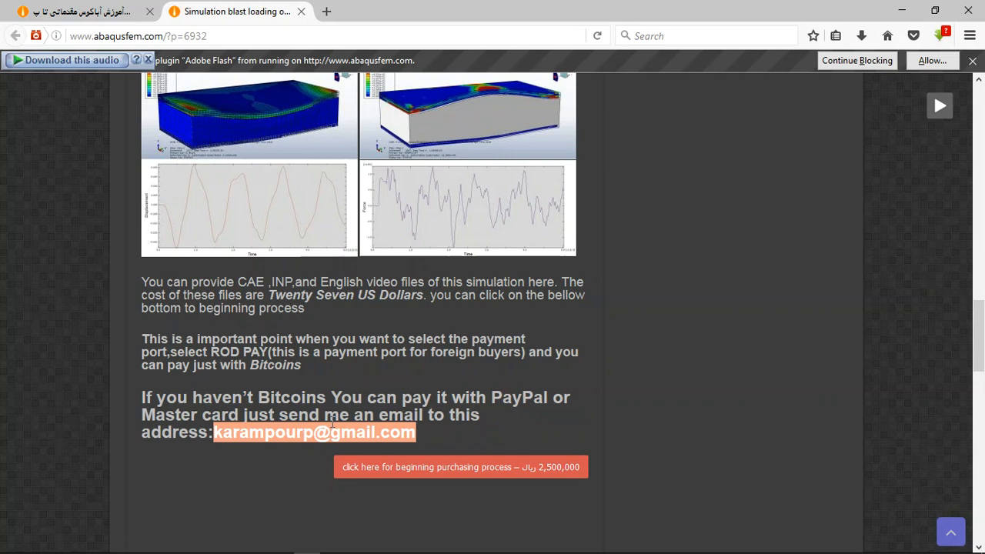
pyautogui.moveTo(607, 395)
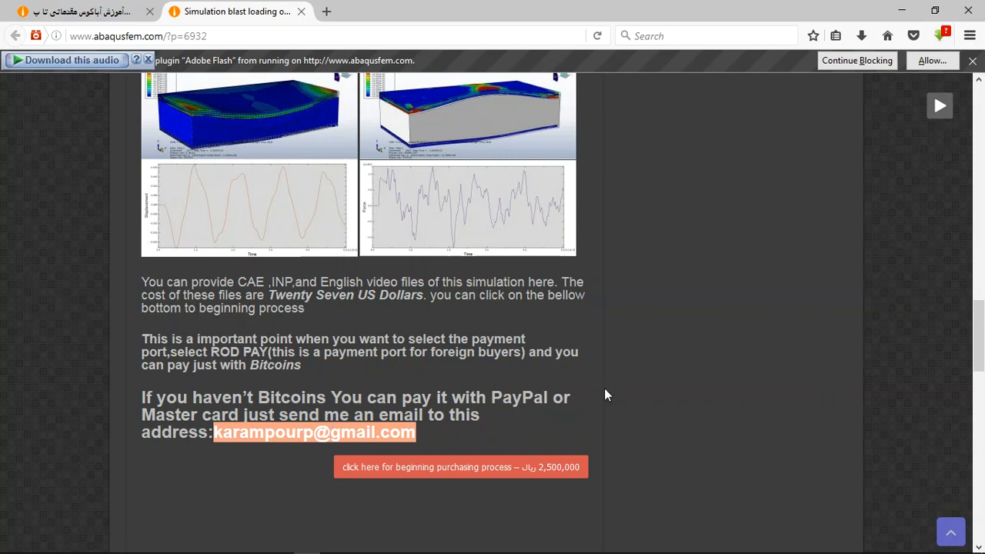